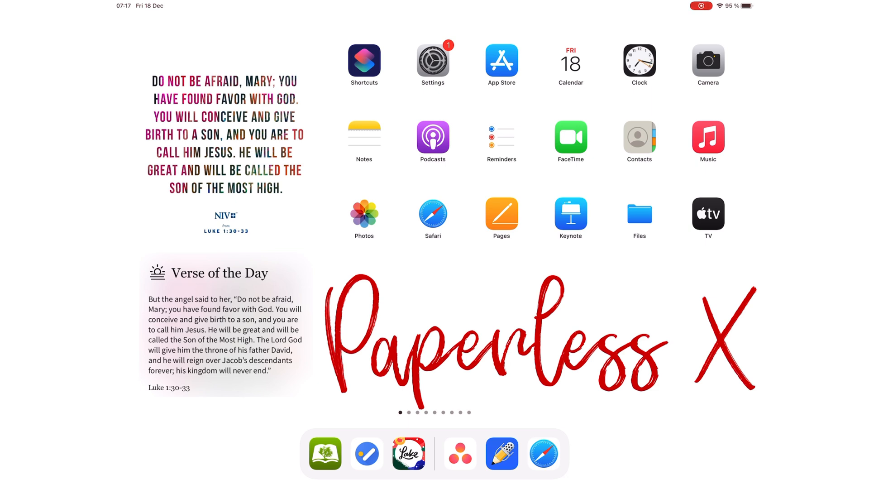
# Step: Launch Notability from the Dock, landing on the favourite poem, verse and quote note
pyautogui.click(502, 458)
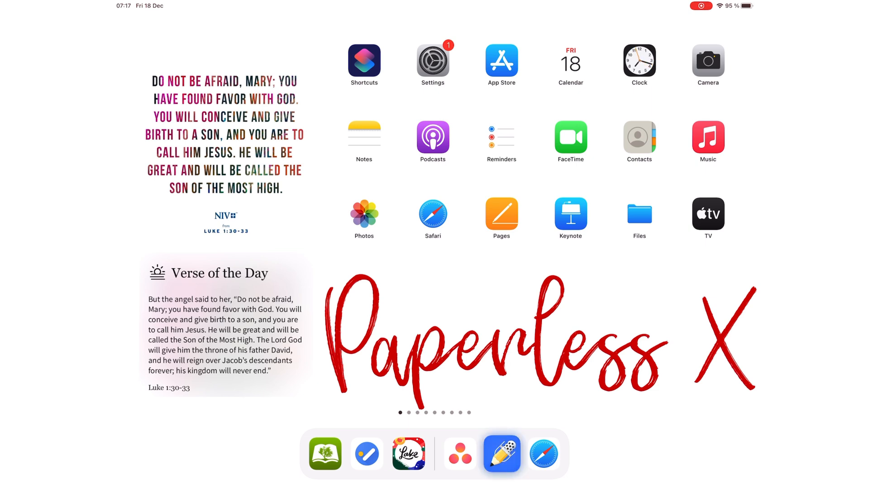
pyautogui.click(502, 454)
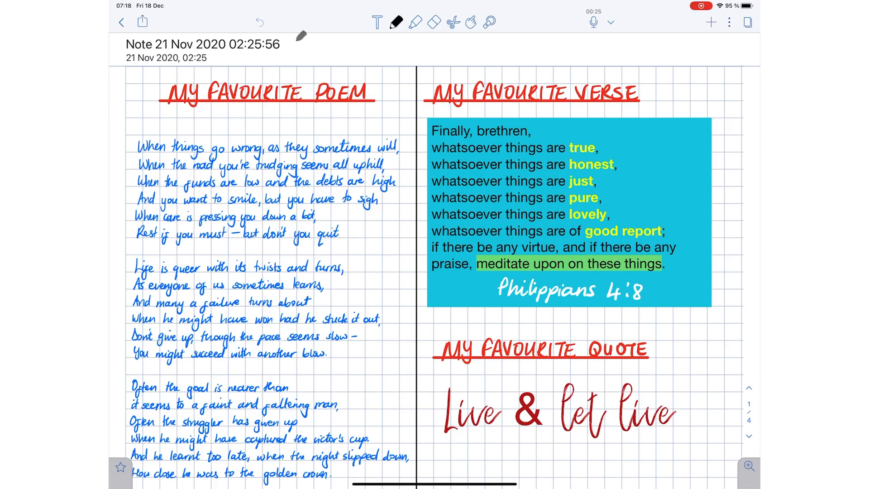
pyautogui.click(145, 22)
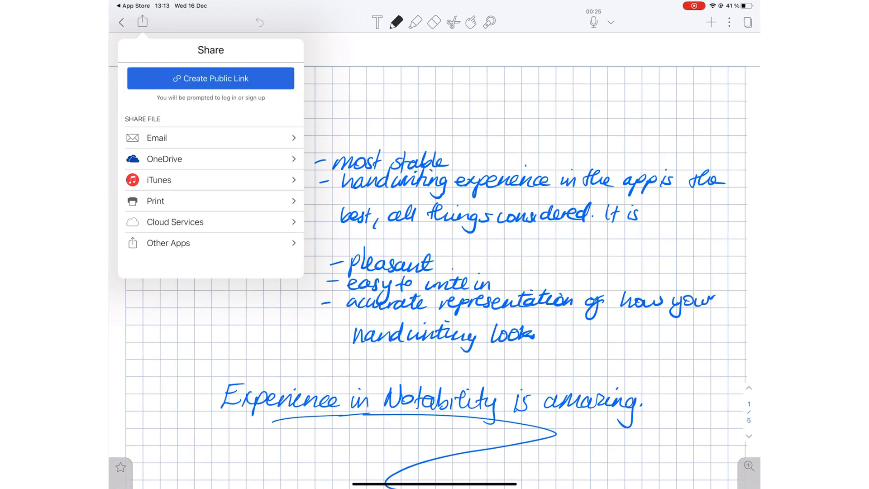
pyautogui.click(210, 78)
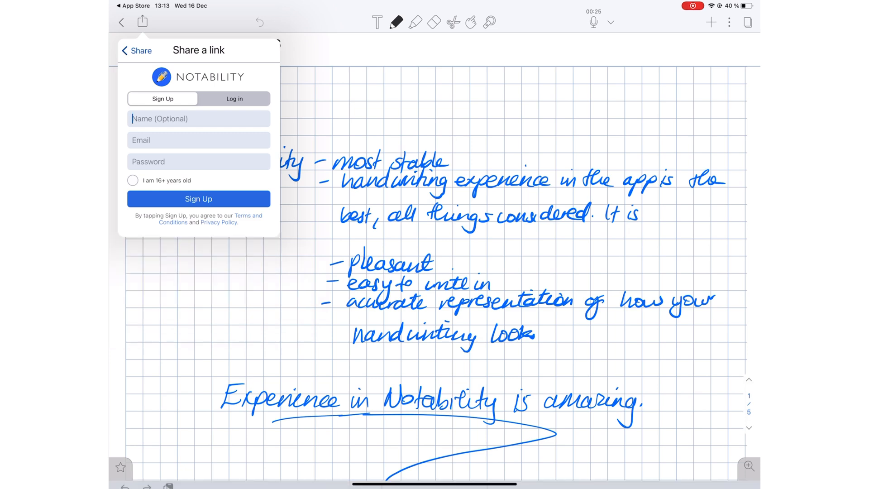
pyautogui.write('R')
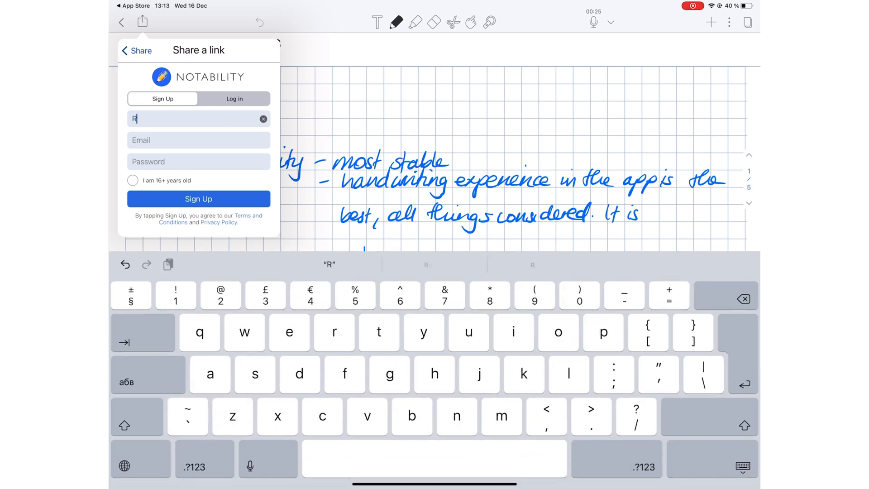
pyautogui.write('opsie')
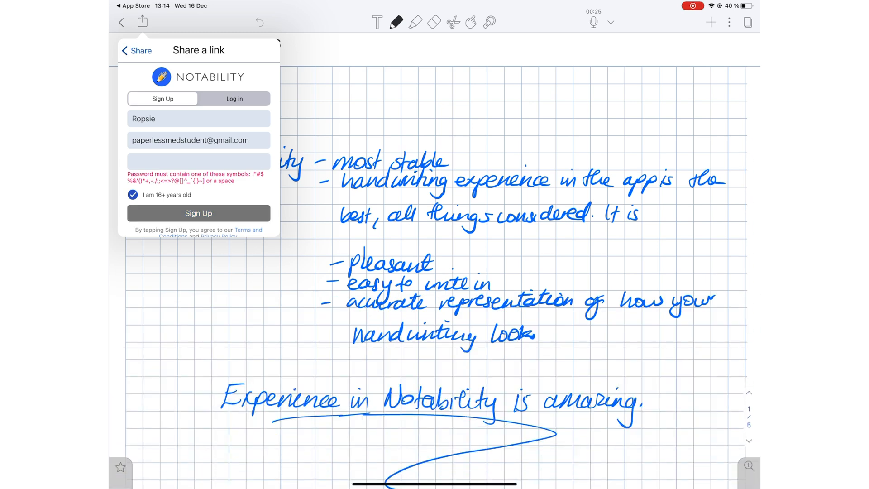
pyautogui.click(198, 213)
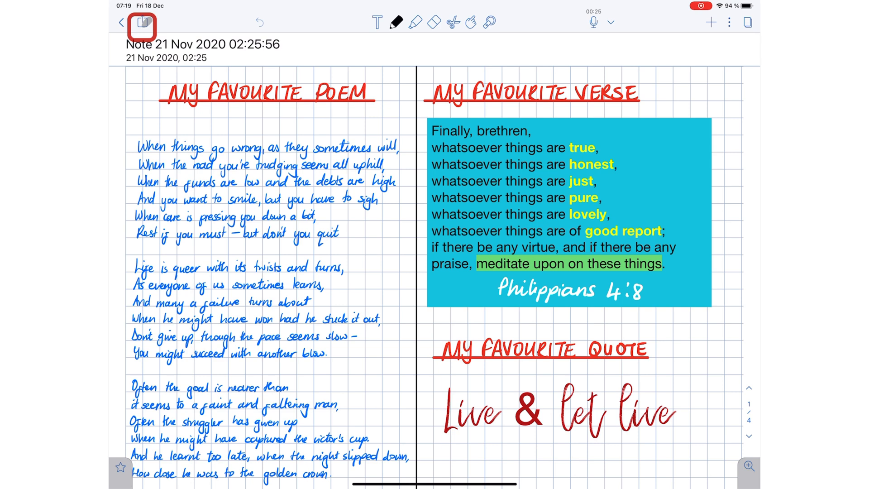
# Step: Create a public link for the poem note and view it on notability.com in Safari
pyautogui.click(142, 23)
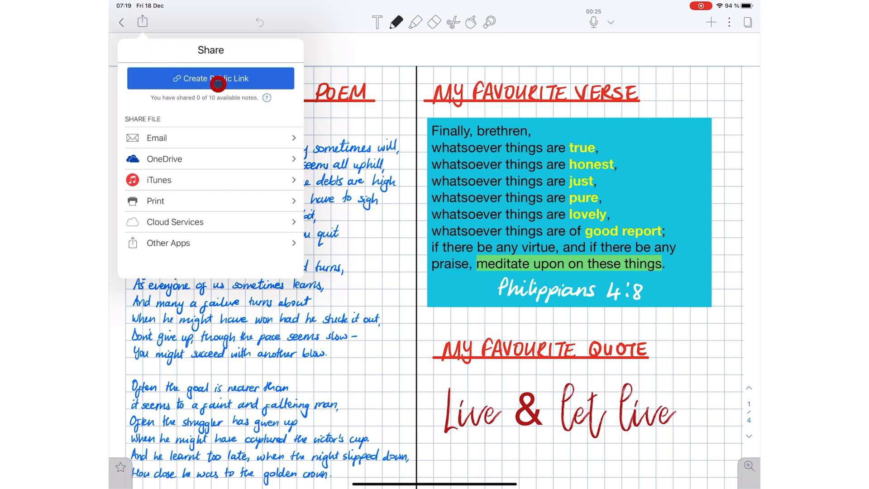
pyautogui.click(210, 78)
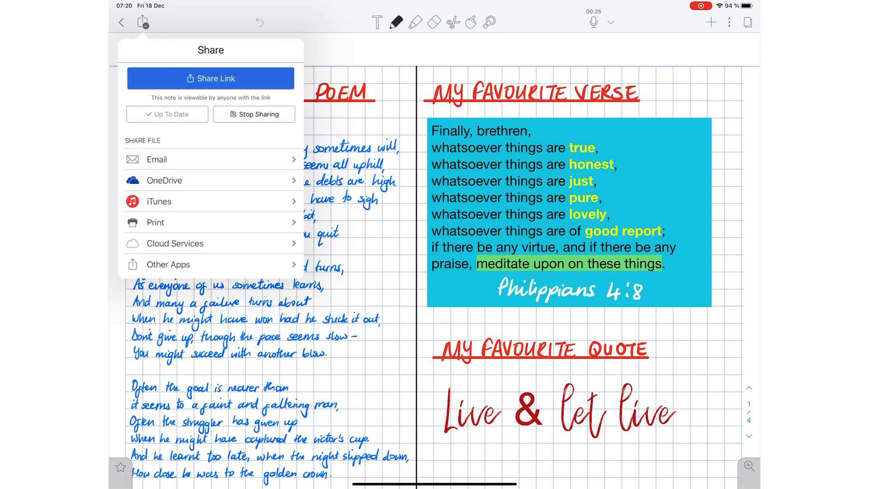
pyautogui.click(210, 80)
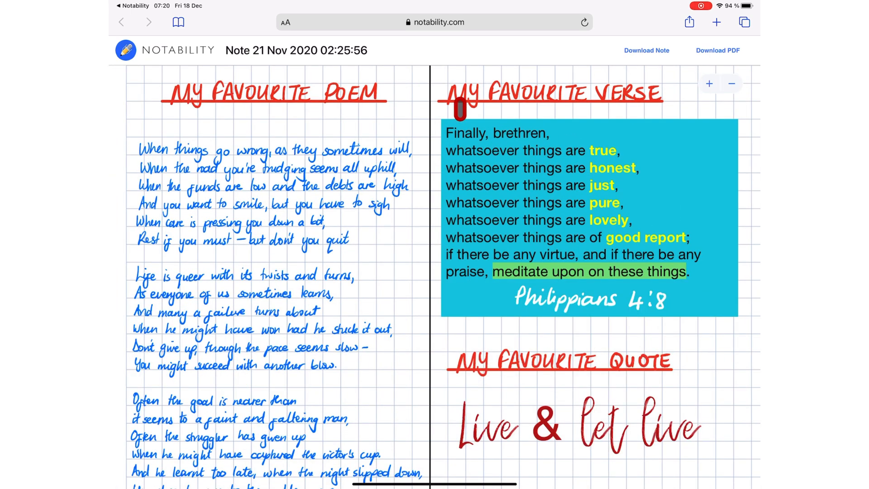
# Step: Scroll and enlarge the shared note to its final verse, then return to Notability
pyautogui.scroll(-3)
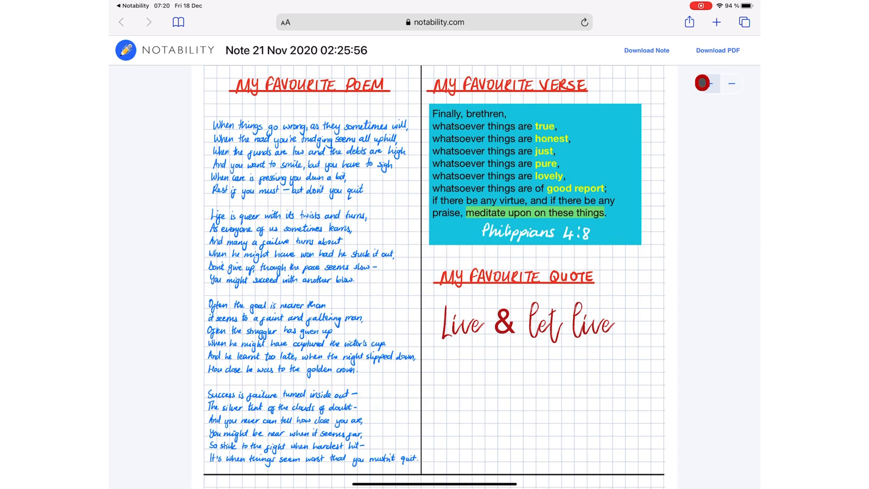
pyautogui.click(711, 84)
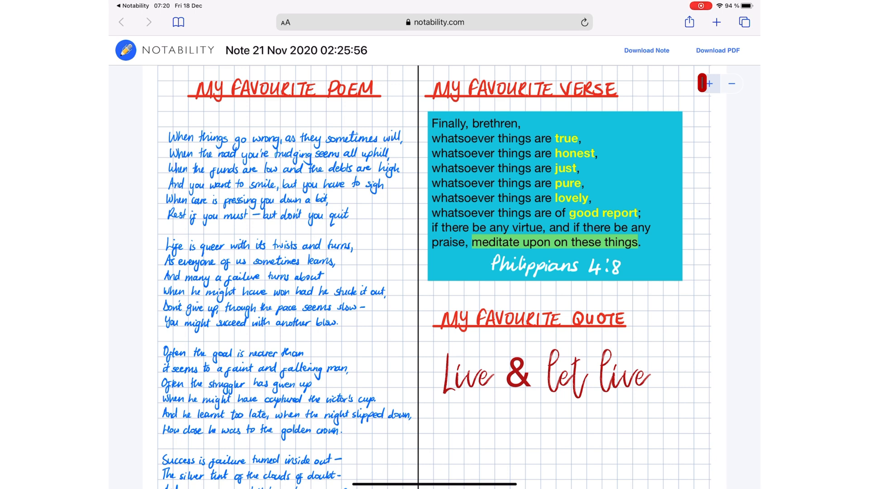
pyautogui.scroll(-3)
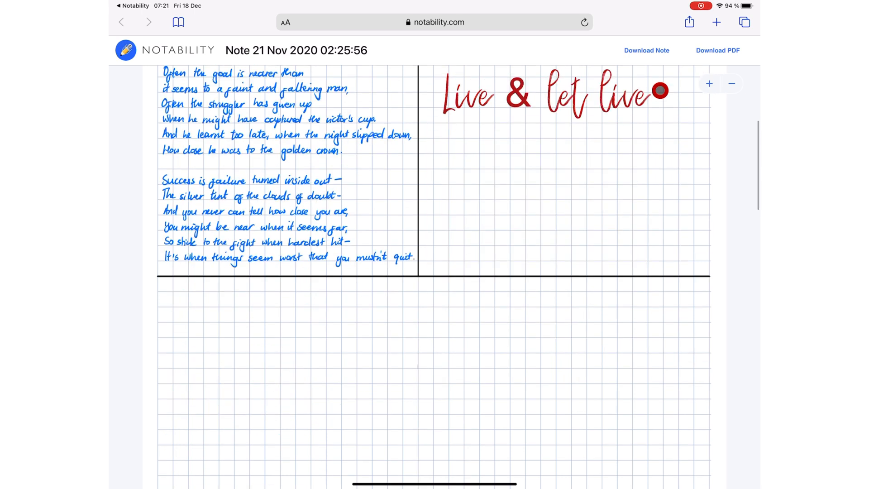
pyautogui.click(709, 83)
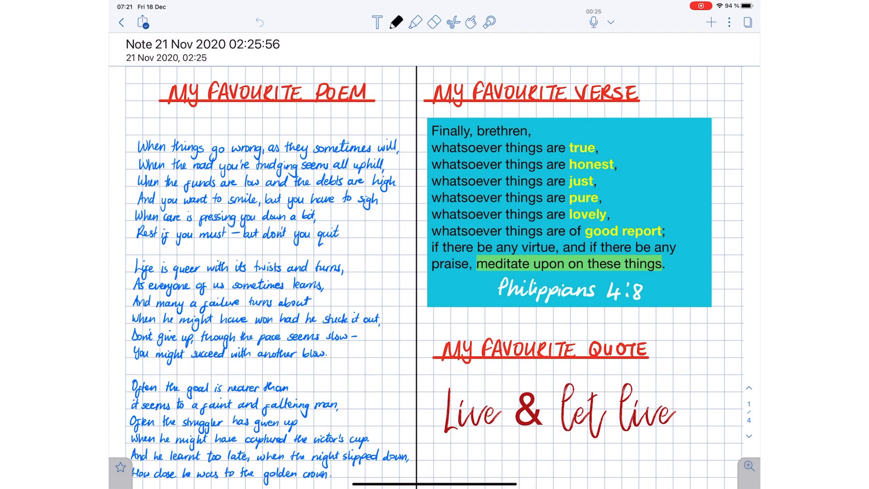
# Step: Handwrite a red remark about making changes below the poem and push it to the shared note
pyautogui.scroll(-3)
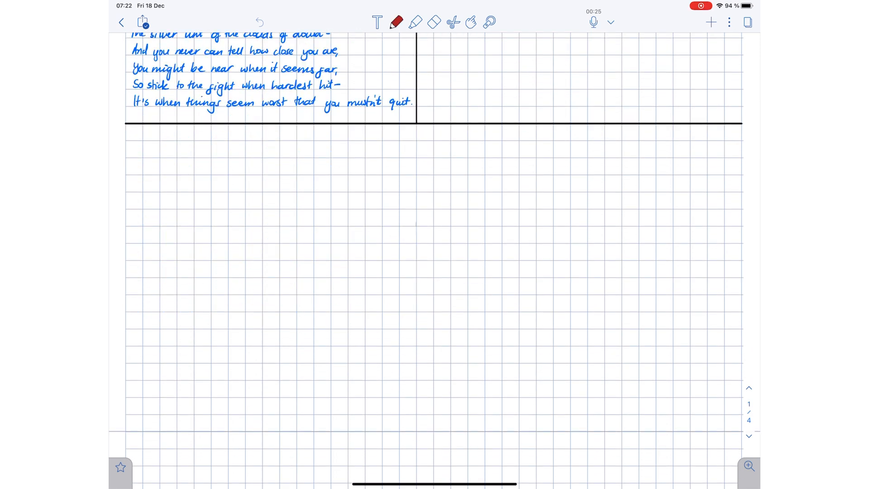
pyautogui.moveTo(214, 199); pyautogui.dragTo(598, 205)
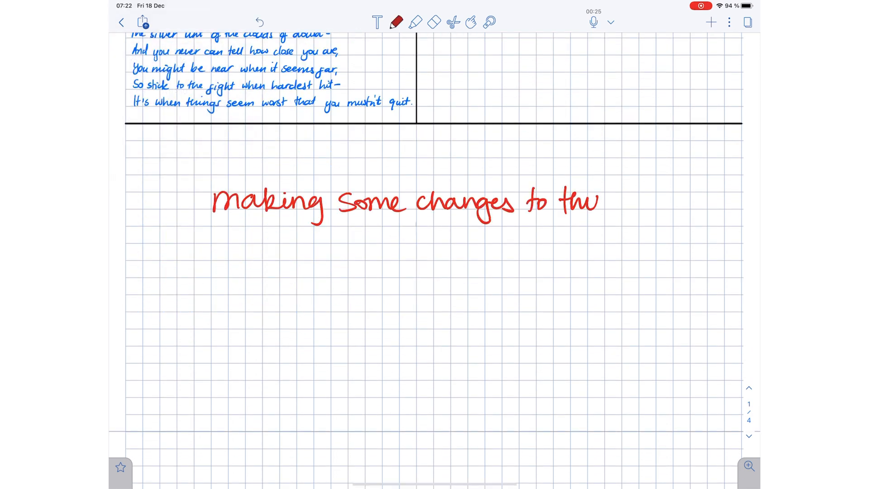
pyautogui.click(144, 22)
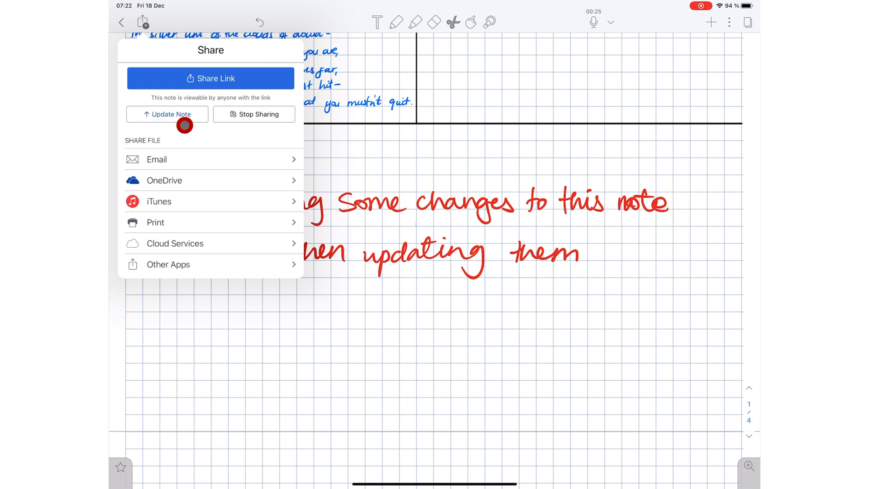
pyautogui.click(168, 114)
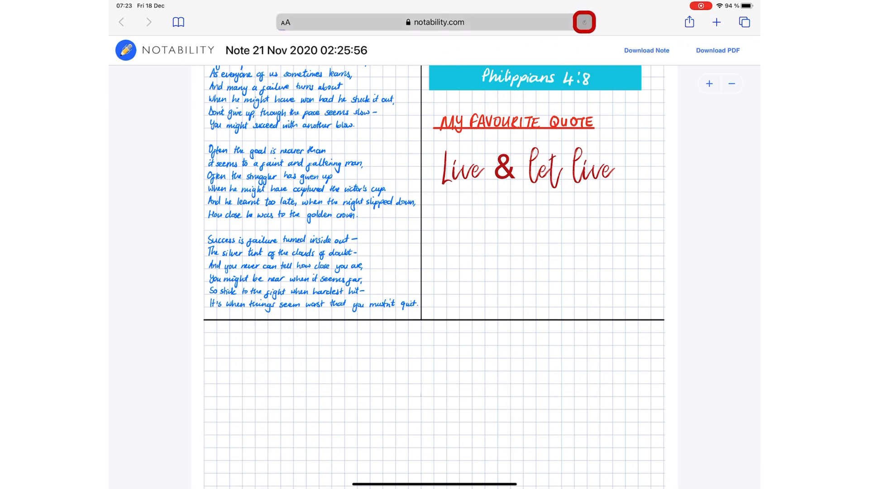
# Step: Check the red handwriting in the web copy, try Download Note, dismiss the prompt and scroll the PDF view
pyautogui.scroll(-3)
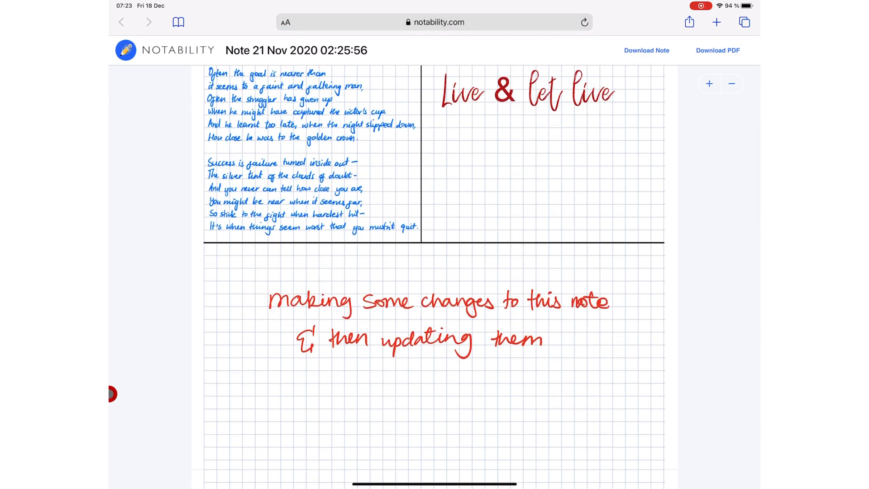
pyautogui.click(646, 50)
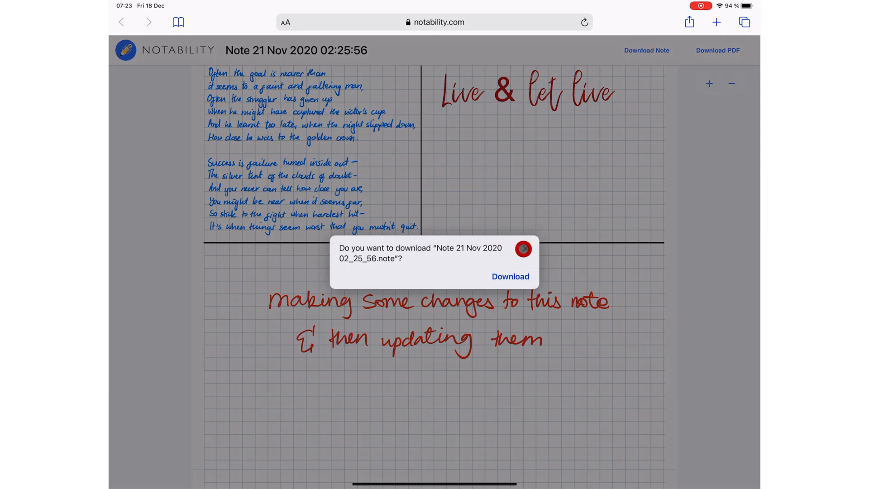
pyautogui.click(525, 248)
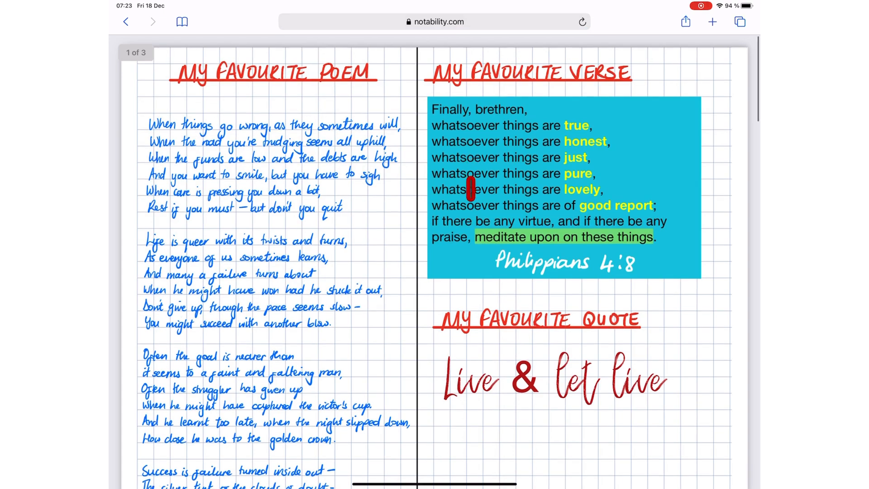
pyautogui.scroll(-3)
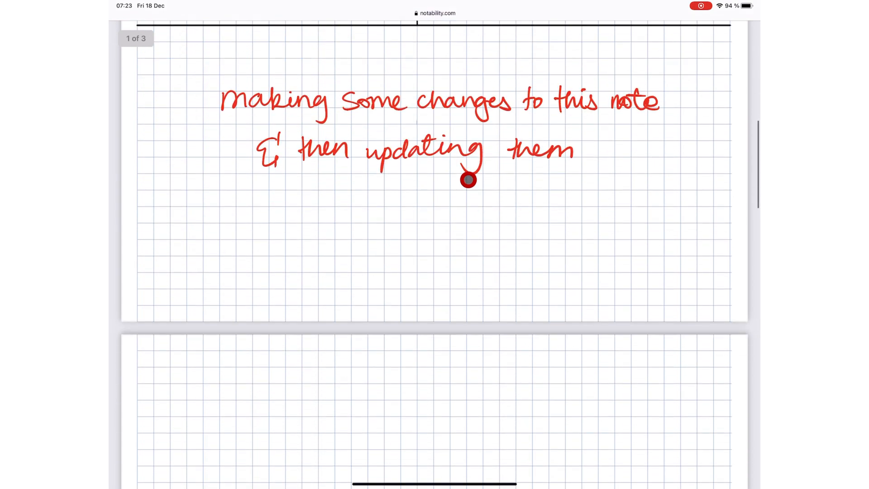
pyautogui.scroll(-3)
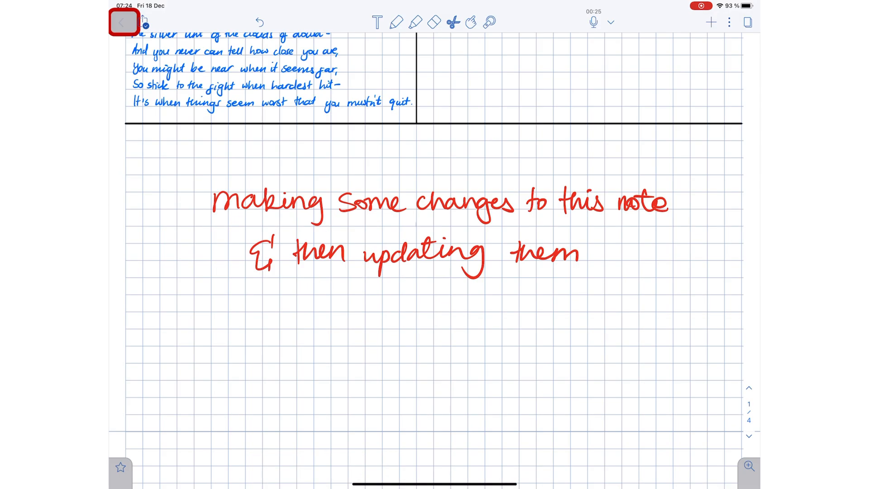
# Step: Leave the note for the library and enter the Notability Shop with its Christmas sticker packs
pyautogui.click(121, 23)
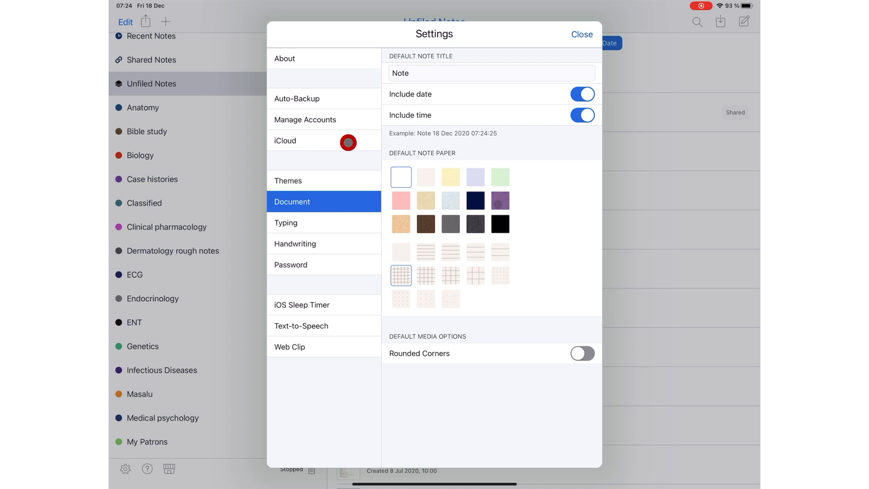
pyautogui.click(305, 119)
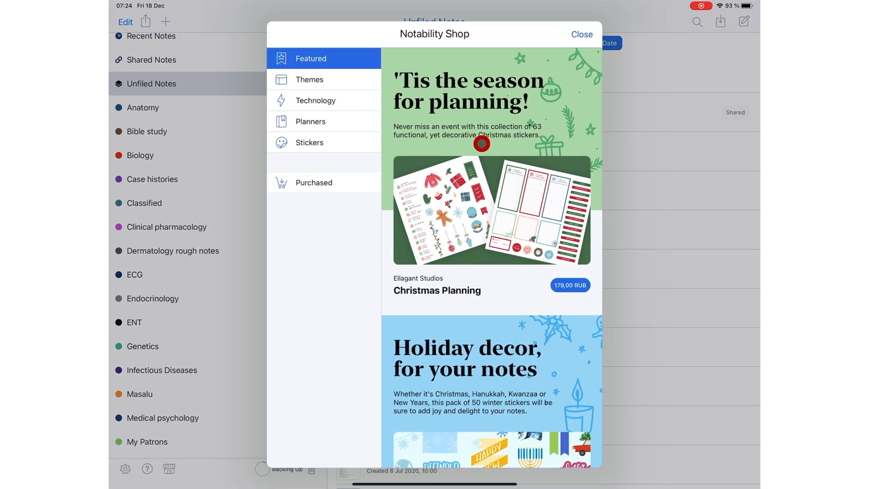
# Step: Preview the Math Conversion add-on, then handwrite ')² = b²-4ac' in the note beside the formula sheet
pyautogui.click(315, 101)
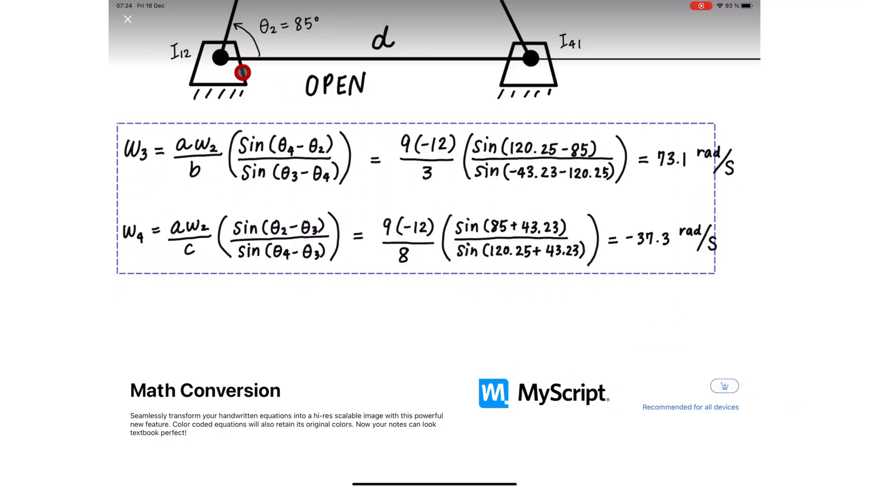
pyautogui.click(233, 239)
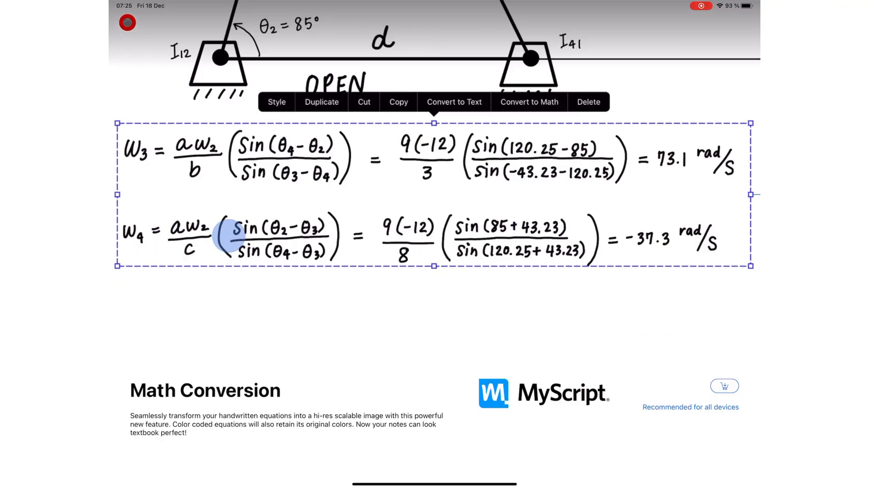
pyautogui.click(529, 101)
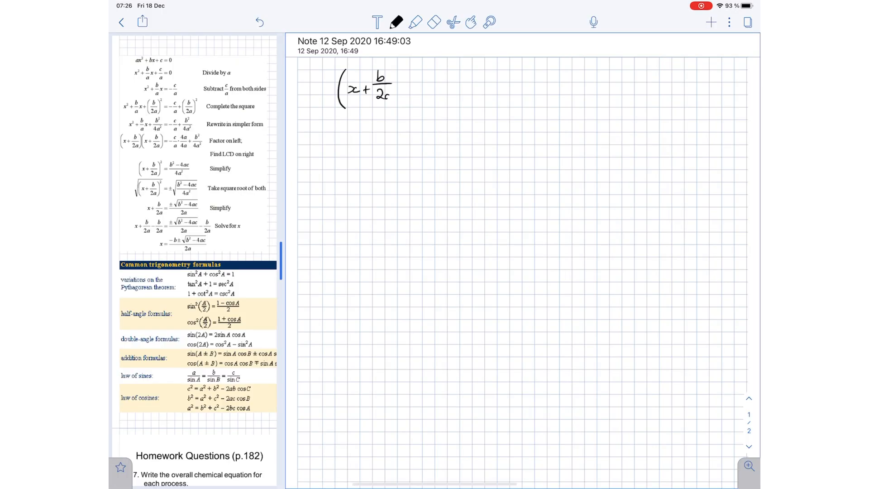
pyautogui.write(')² = b²-4ac')
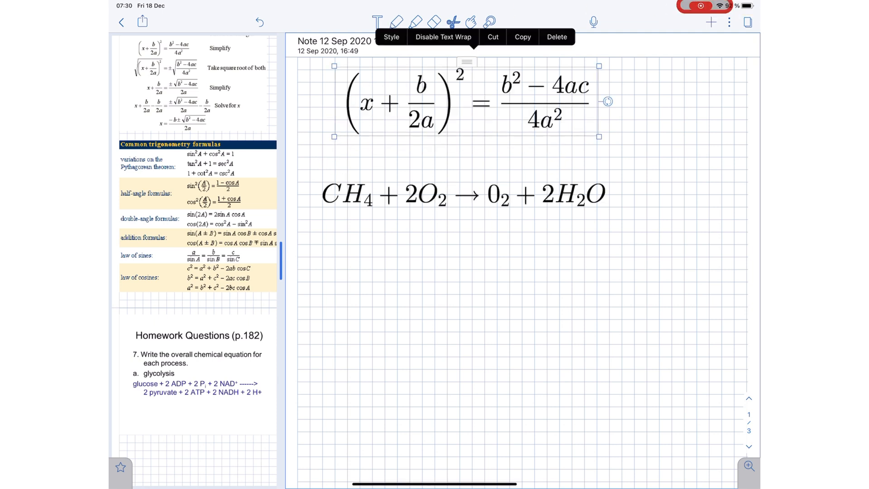
# Step: Recolour the converted quadratic equation image red
pyautogui.click(391, 36)
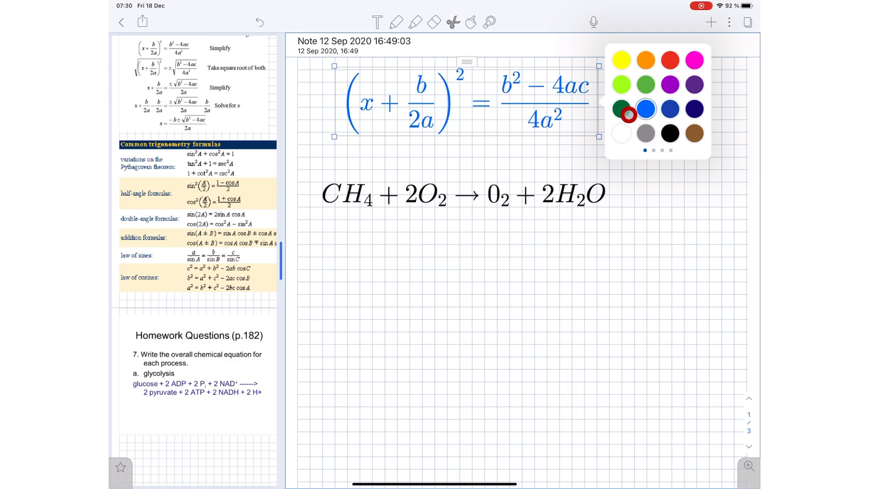
pyautogui.click(695, 60)
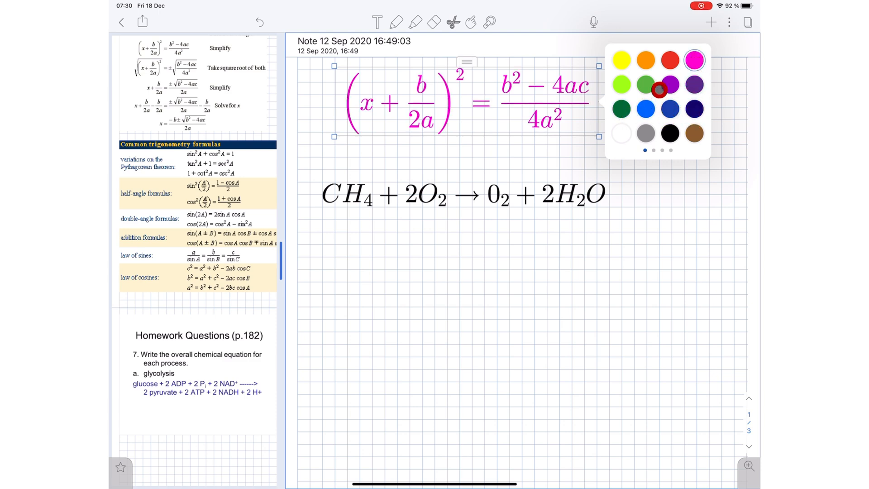
pyautogui.click(669, 59)
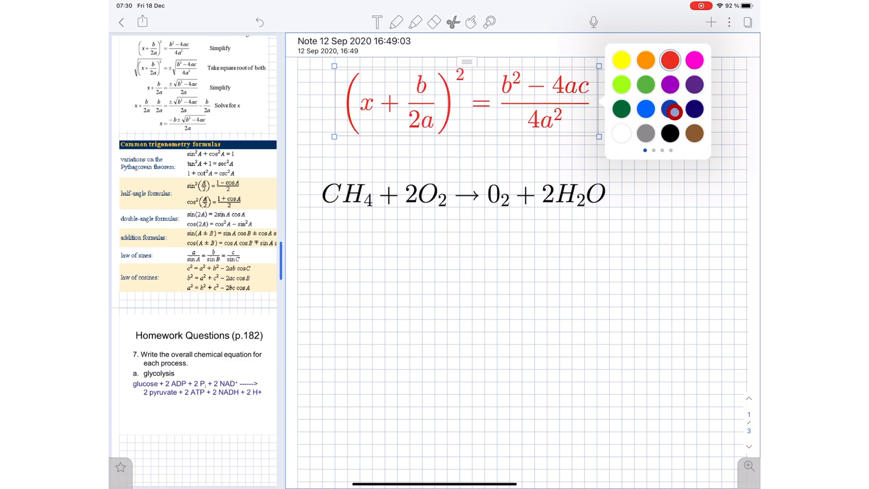
pyautogui.click(463, 193)
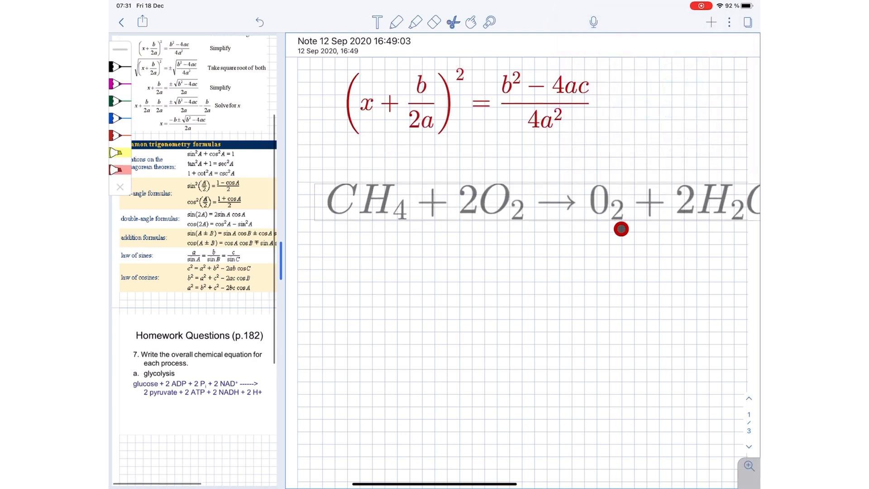
# Step: Move the chemical equation image into the text and type wrapping text about the new Notability feature
pyautogui.moveTo(621, 229); pyautogui.dragTo(614, 118)
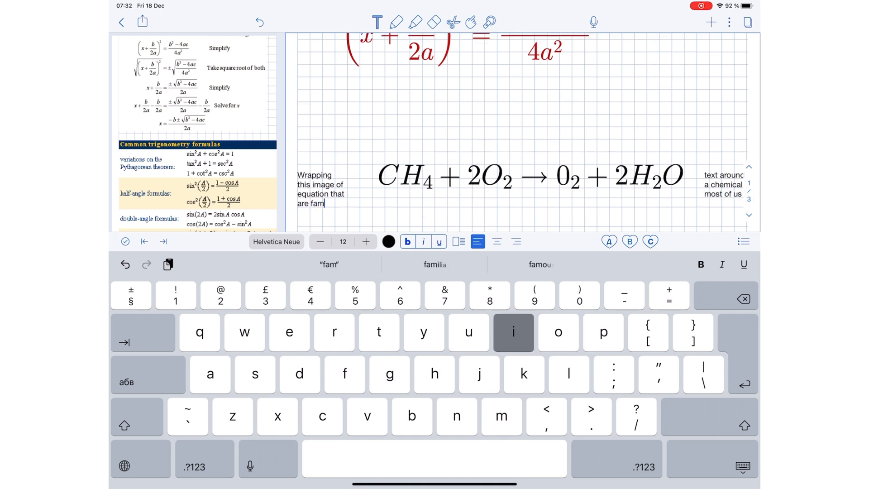
pyautogui.write('iliar with. How decent is that?')
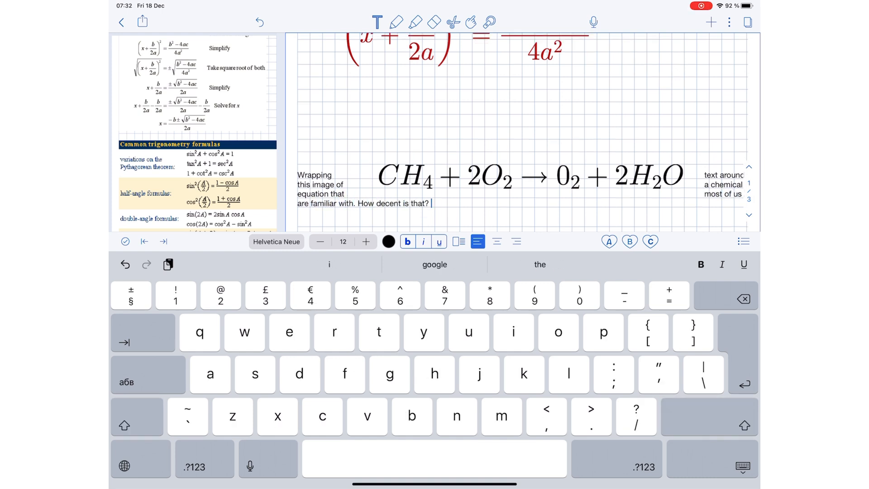
pyautogui.write('for a new feature in Notability')
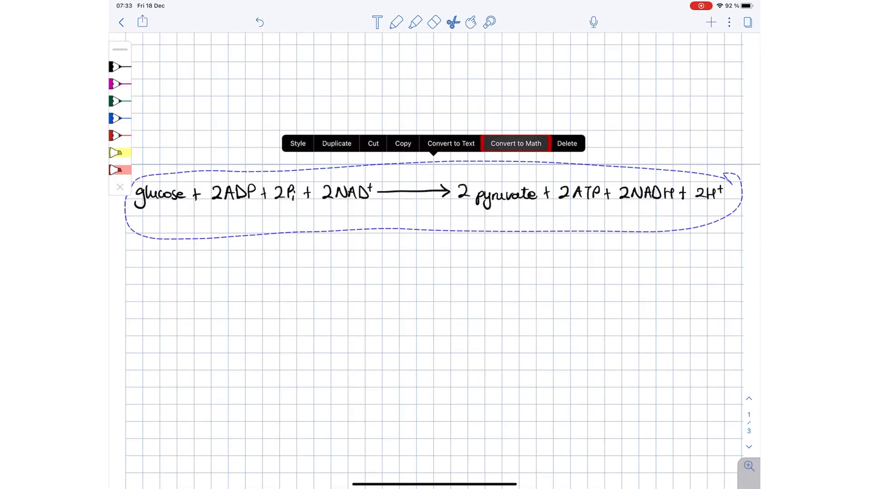
# Step: Convert the glycolysis equation to math and handwrite that handwriting conversion is not that accurate
pyautogui.click(516, 143)
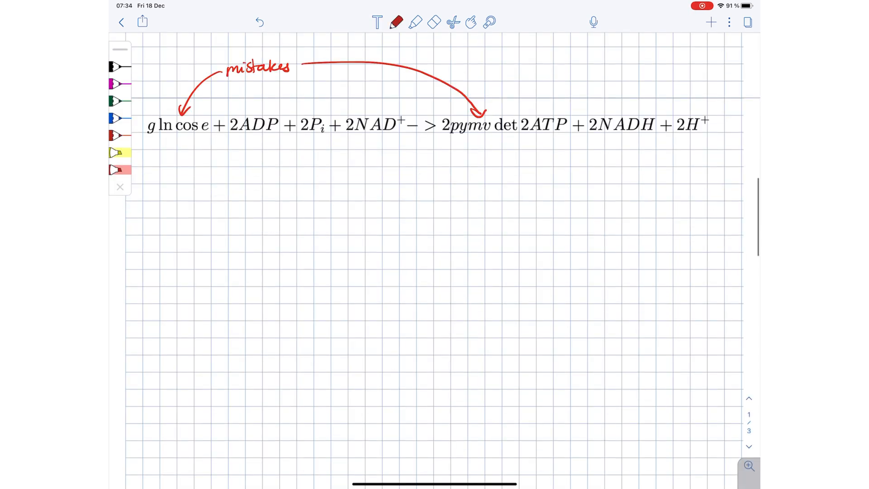
pyautogui.write('glucose +')
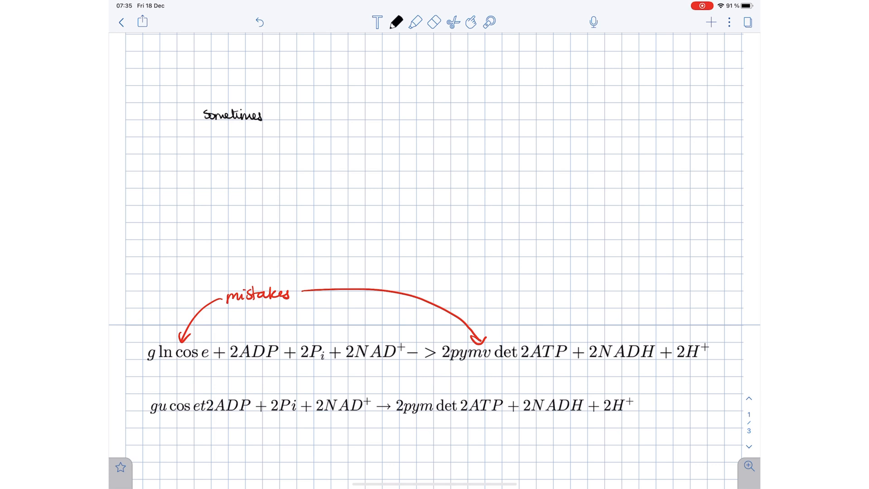
pyautogui.write("handwriting conversion is not that accurate, especially if you're like")
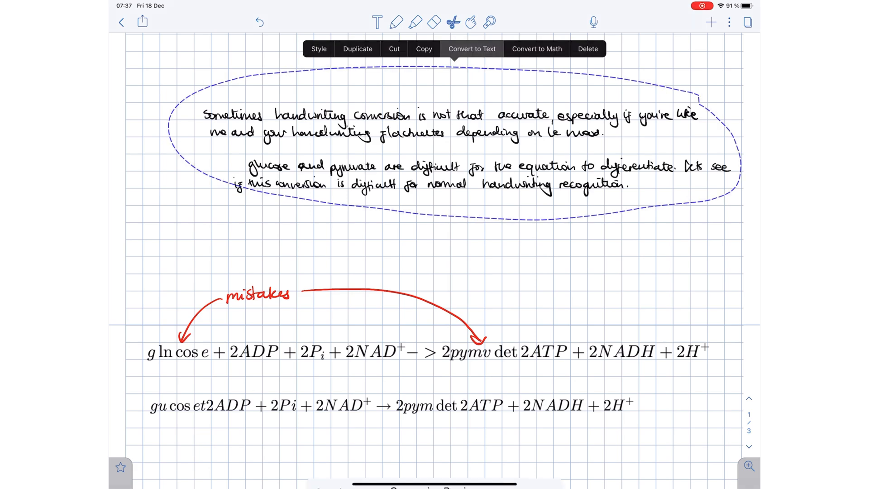
# Step: Convert the lassoed paragraph to typed text and edit it in the Conversion Preview
pyautogui.click(472, 48)
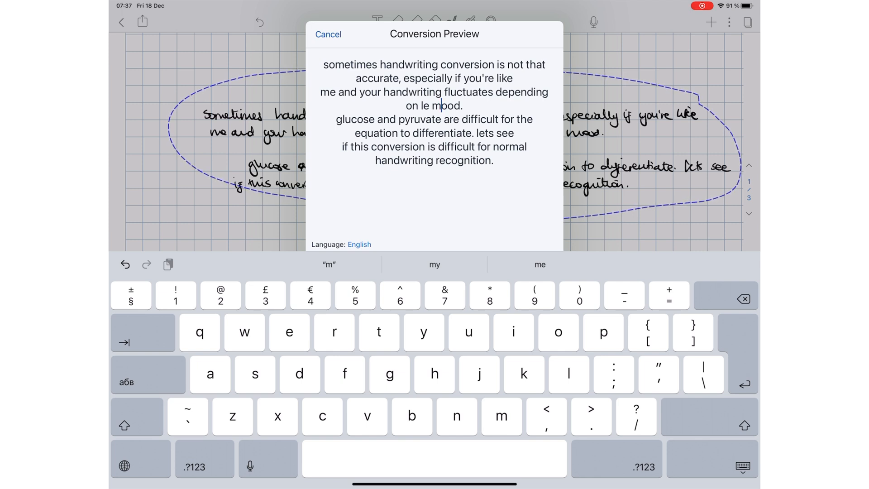
pyautogui.click(328, 35)
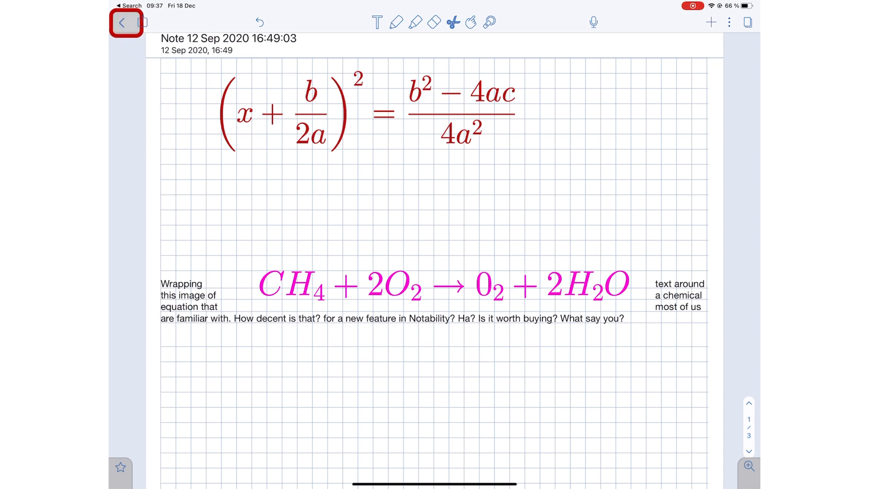
# Step: Return to the library, enter the Notability Shop and scroll its Featured holiday sticker packs
pyautogui.click(123, 22)
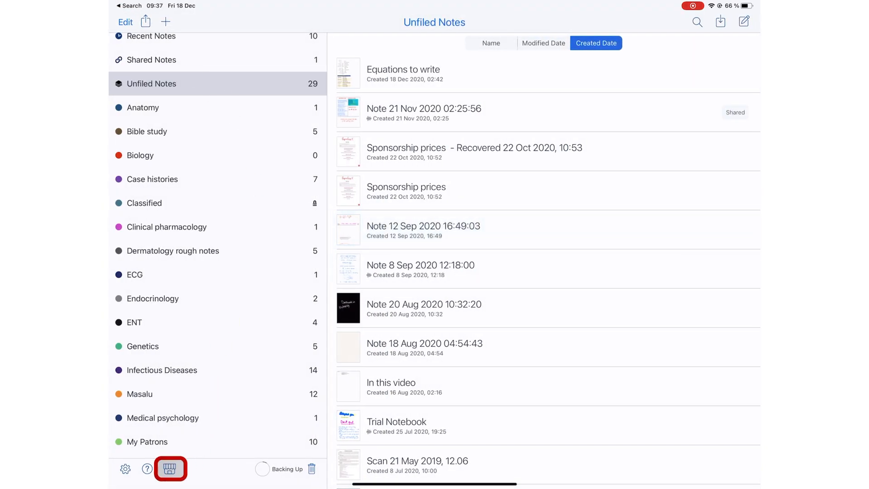
pyautogui.click(168, 469)
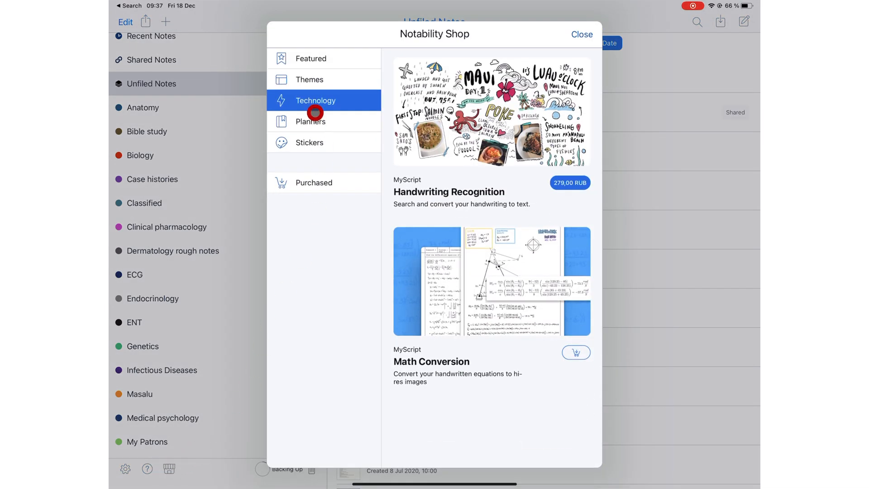
pyautogui.click(311, 58)
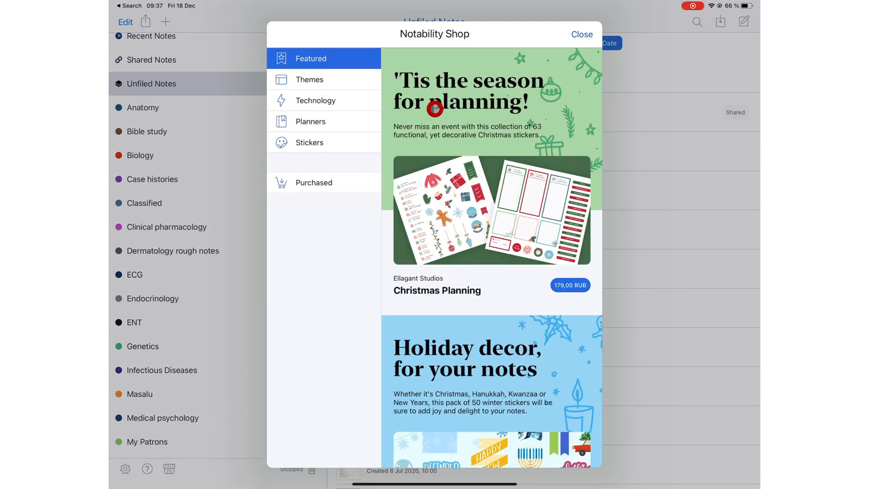
pyautogui.scroll(-3)
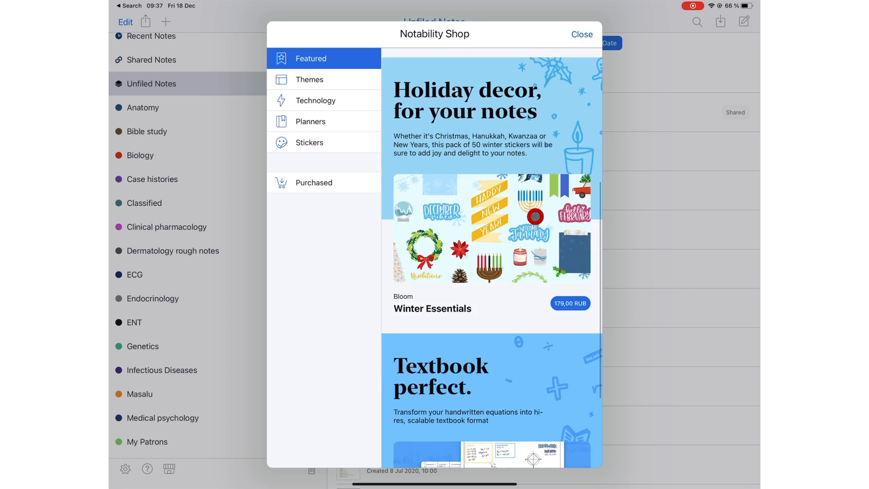
pyautogui.scroll(-3)
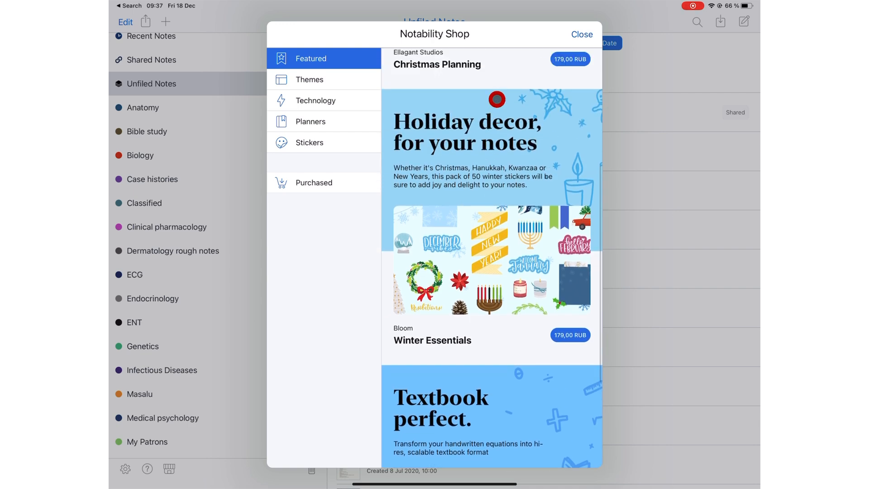
pyautogui.scroll(-3)
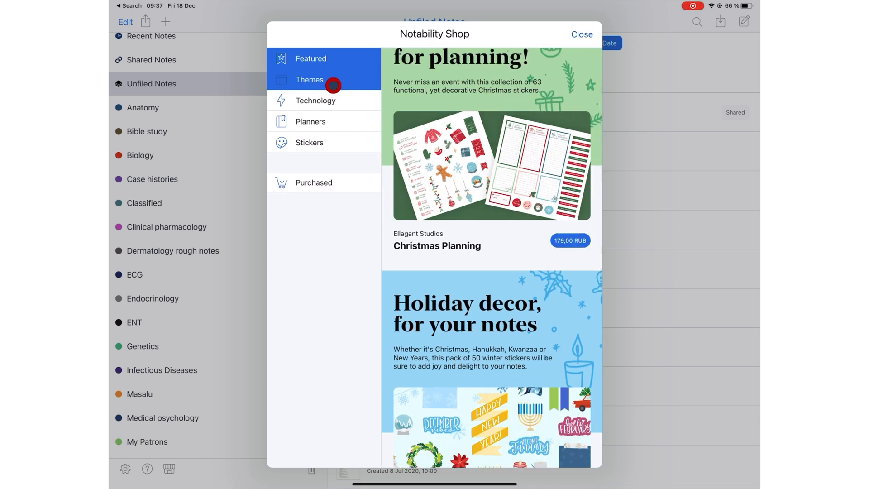
# Step: Browse the shop's Themes, Technology and Planners categories in turn
pyautogui.click(309, 80)
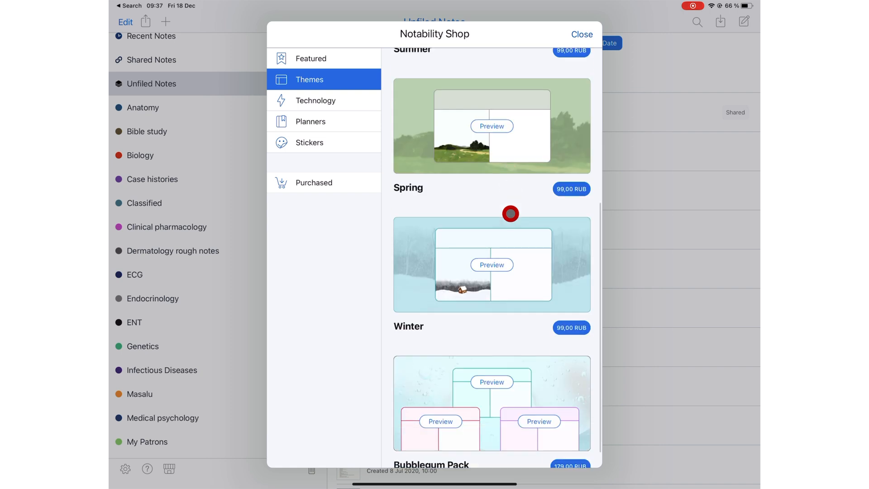
pyautogui.scroll(-3)
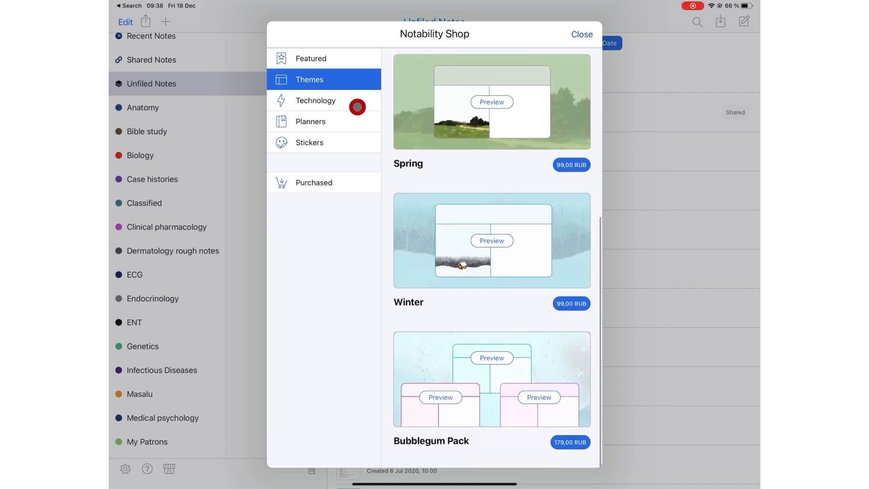
pyautogui.click(315, 101)
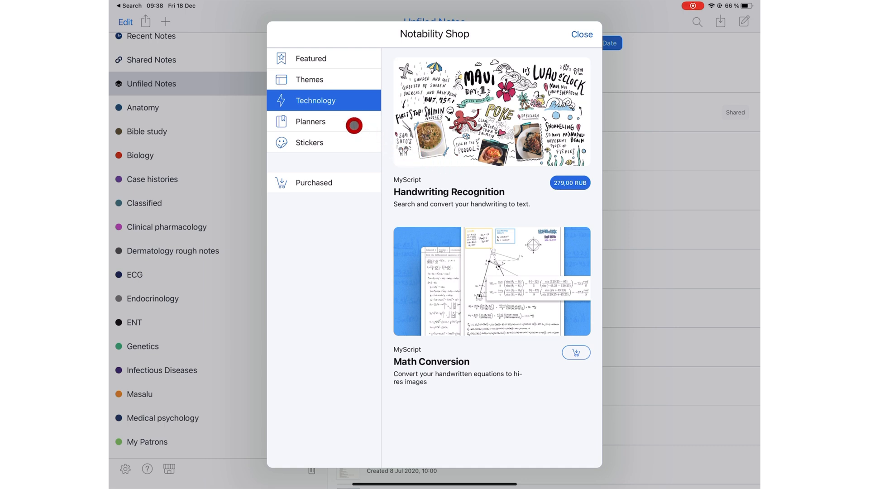
pyautogui.click(310, 121)
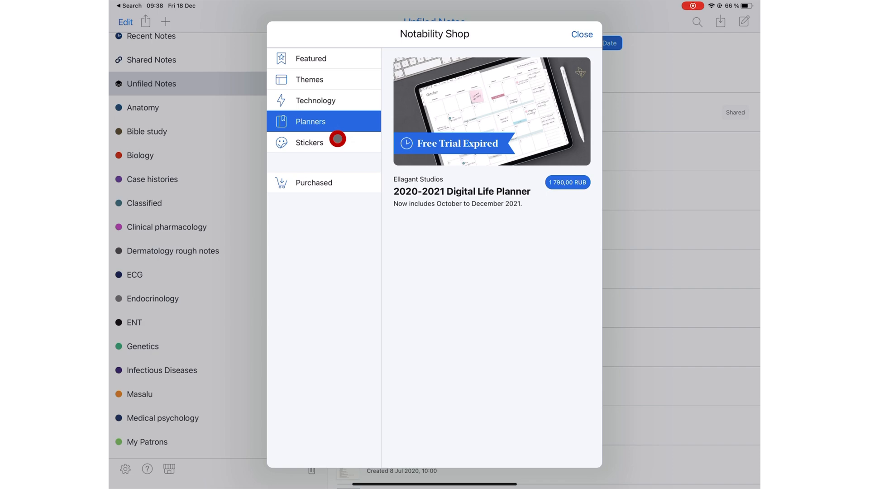
# Step: Browse the Stickers category down to the Christmas Planning and Winter Essentials packs
pyautogui.click(310, 142)
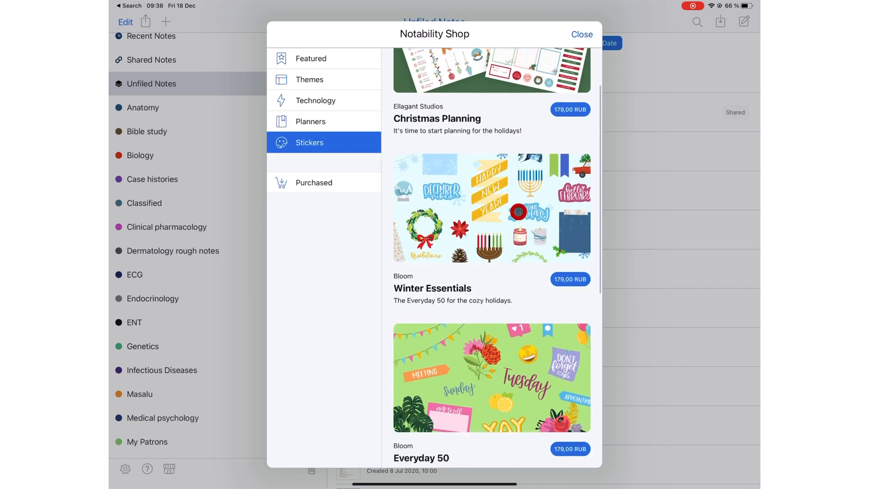
pyautogui.scroll(-3)
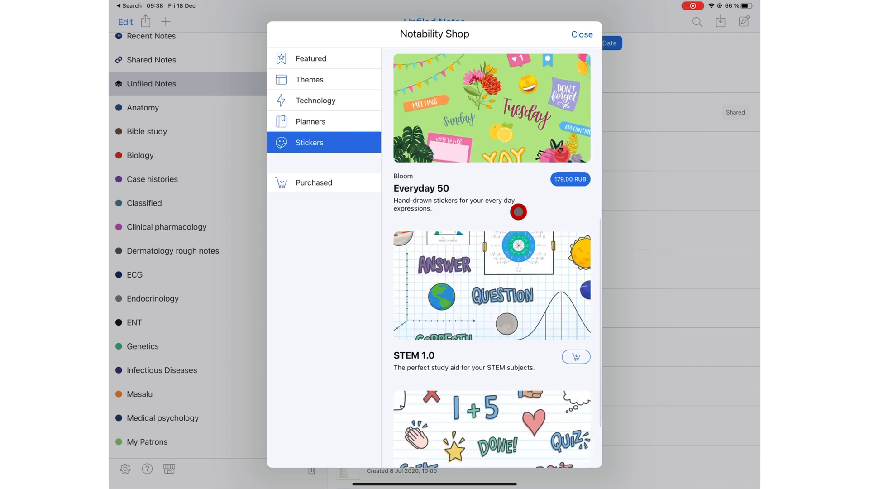
pyautogui.scroll(-3)
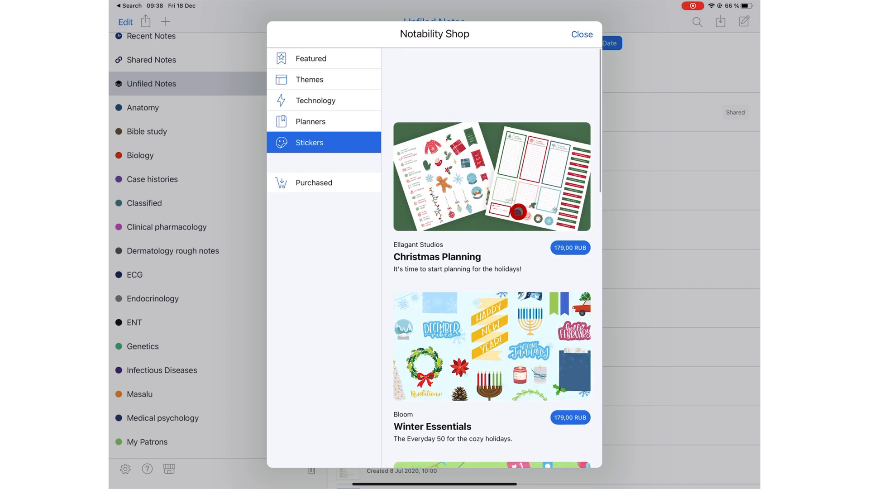
# Step: View the Purchased items (STEM 1.0, Math Conversion, Back to School Basics), then return to Technology
pyautogui.click(313, 183)
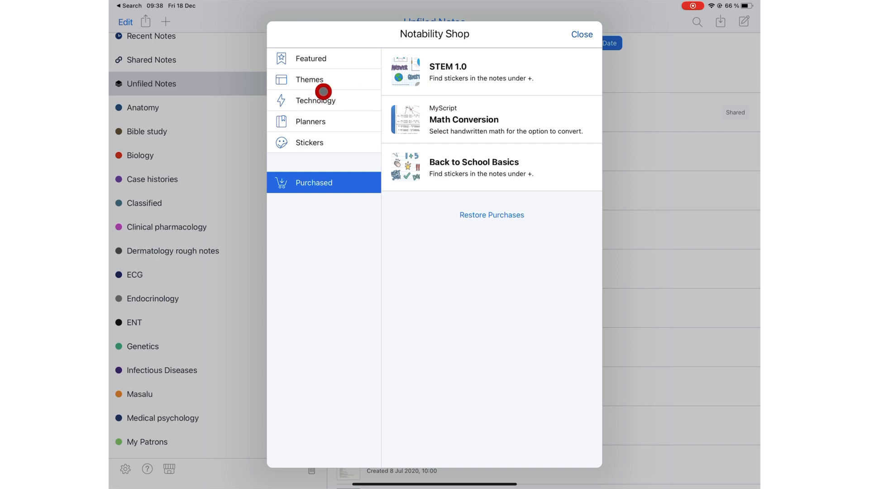
pyautogui.click(316, 100)
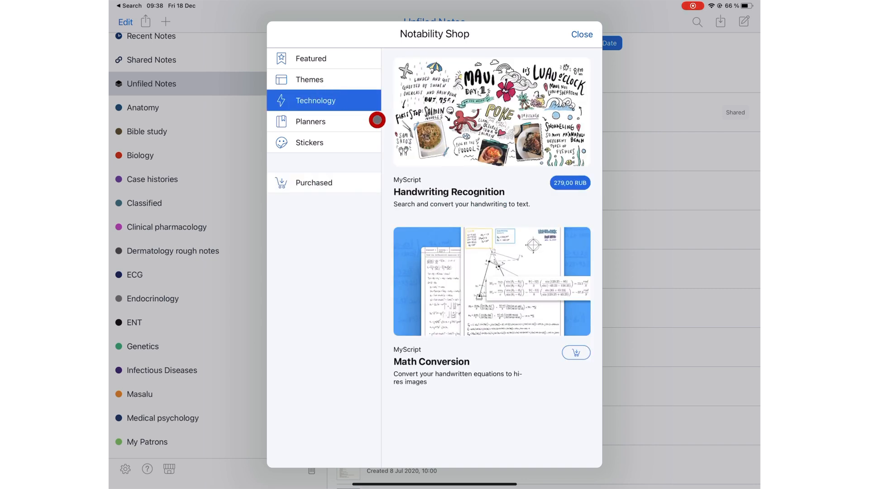